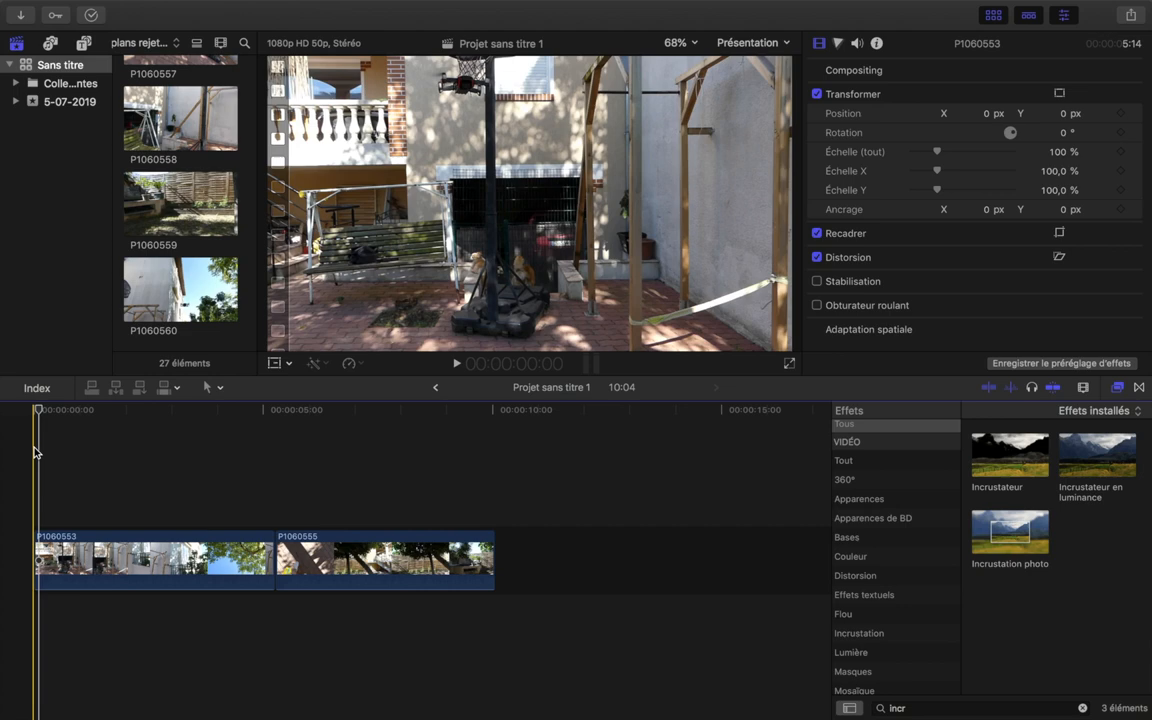
mouse_move(30, 460)
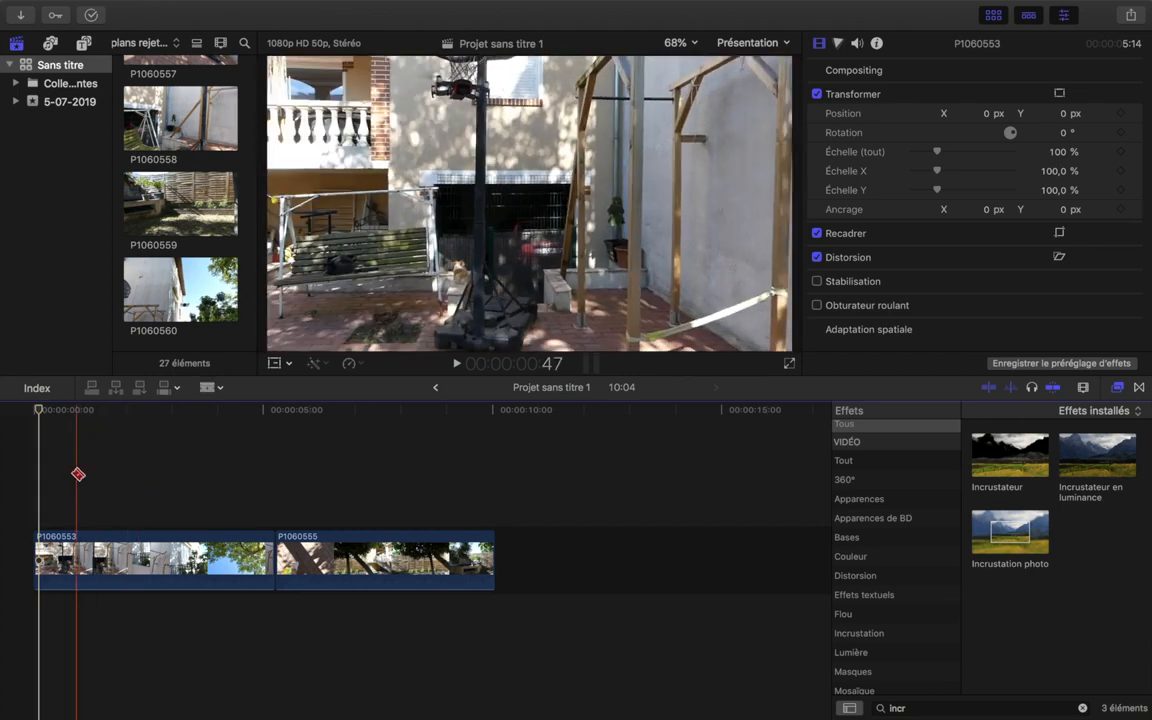
Trim the ends of P1060553 and P1060555 so the project runs 07:06 instead of 10:04
click(456, 363)
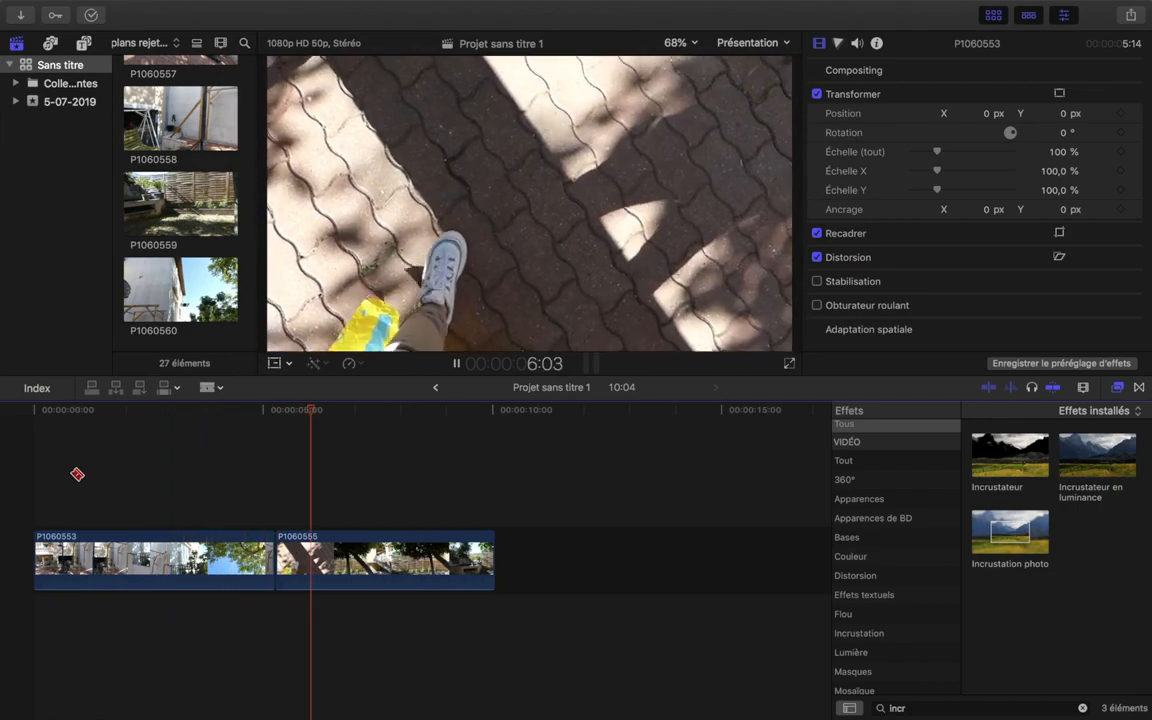
click(404, 409)
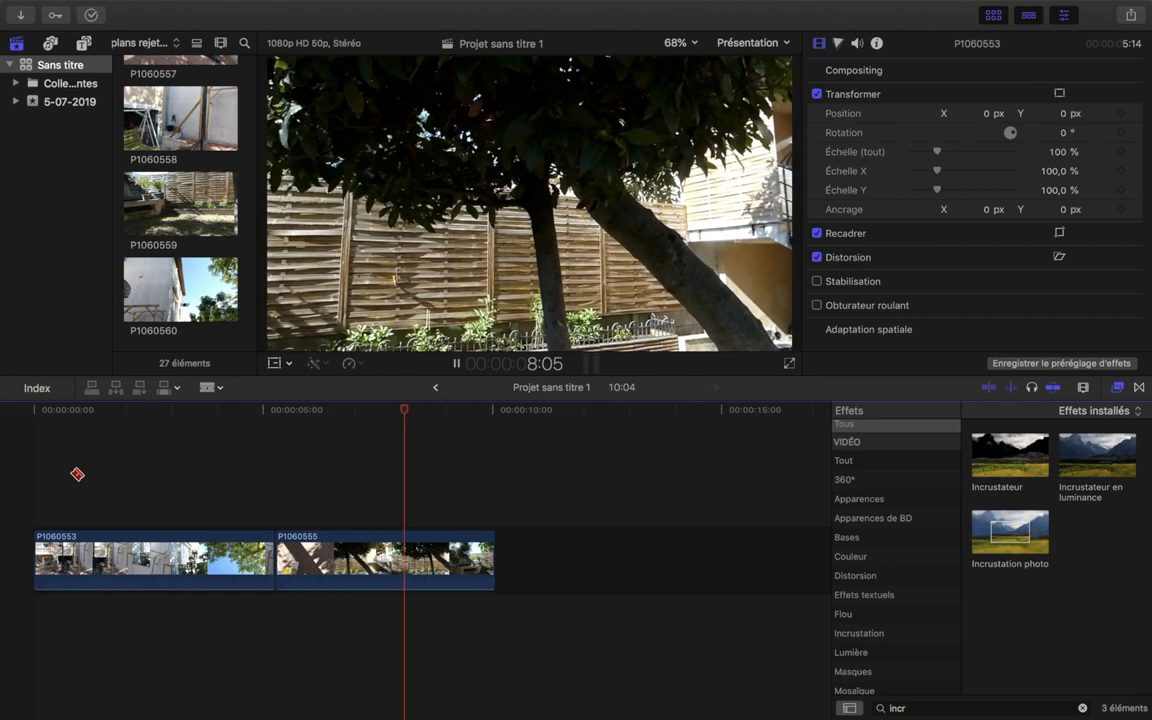
drag(404, 409, 178, 409)
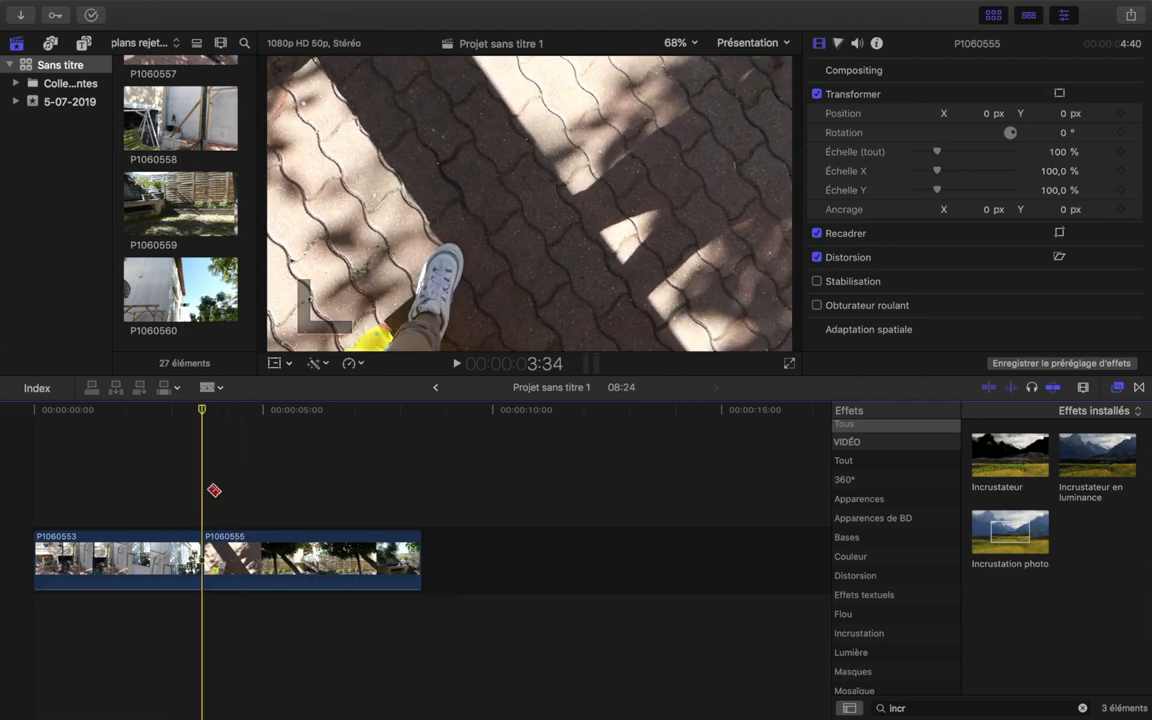
click(456, 363)
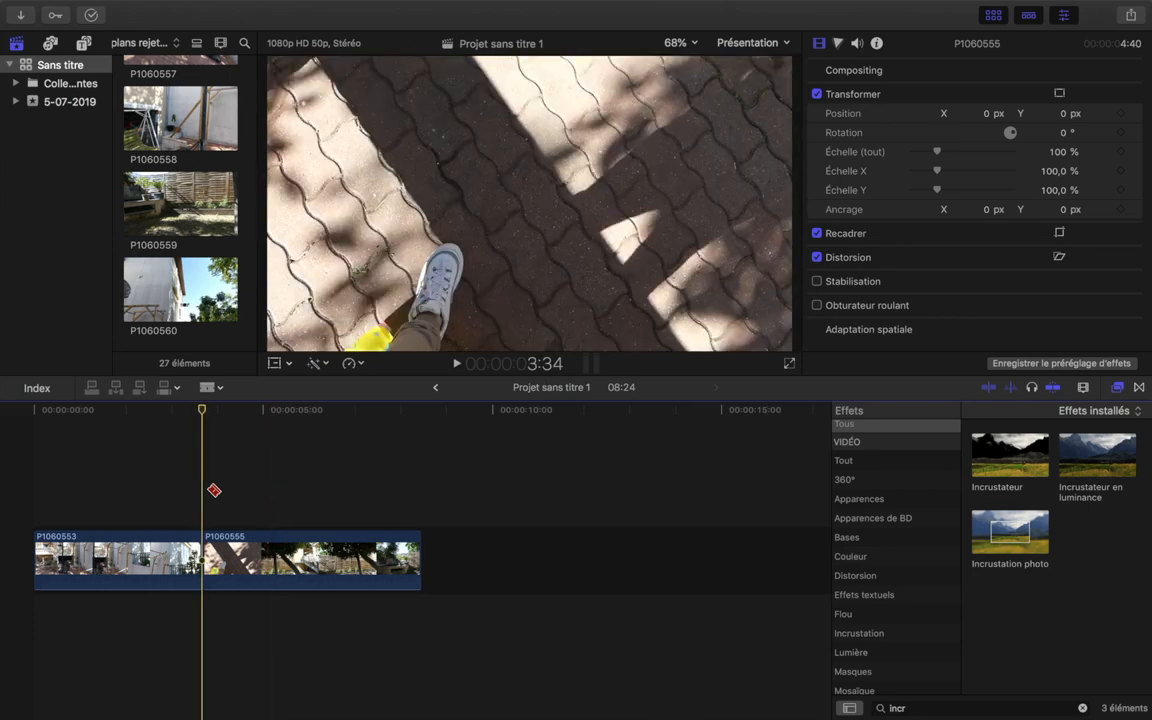
click(264, 409)
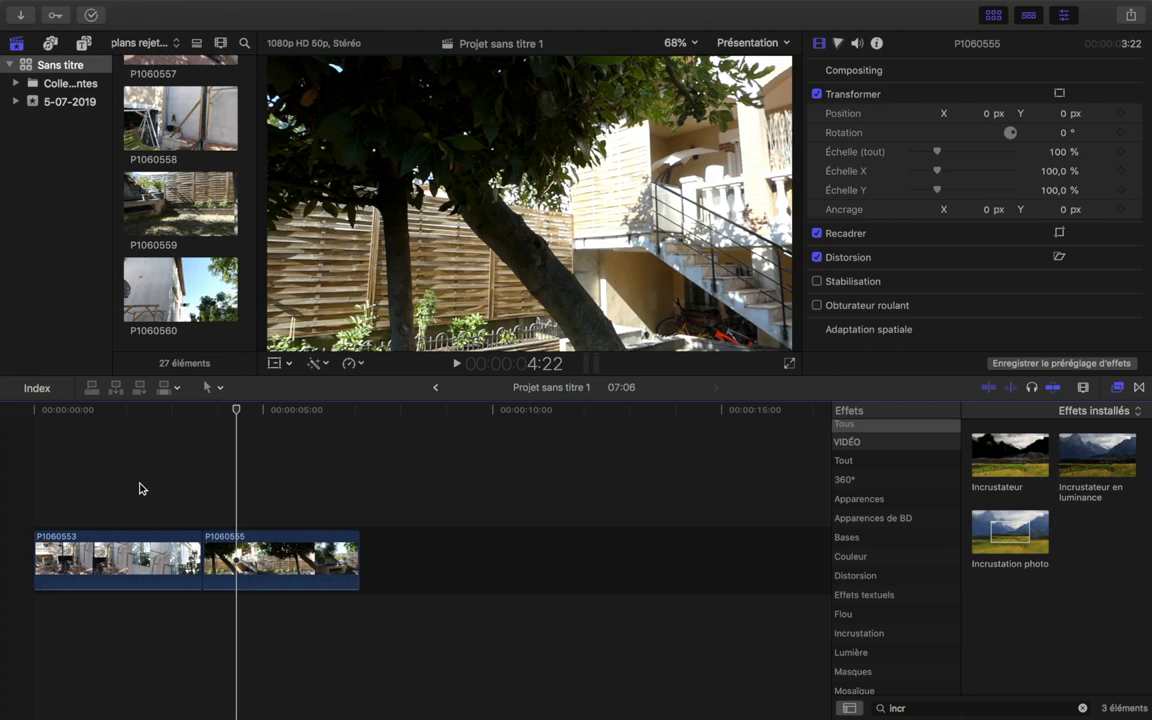
Blade P1060553 at the camera tilt, isolating a half-second piece before P1060555
click(133, 497)
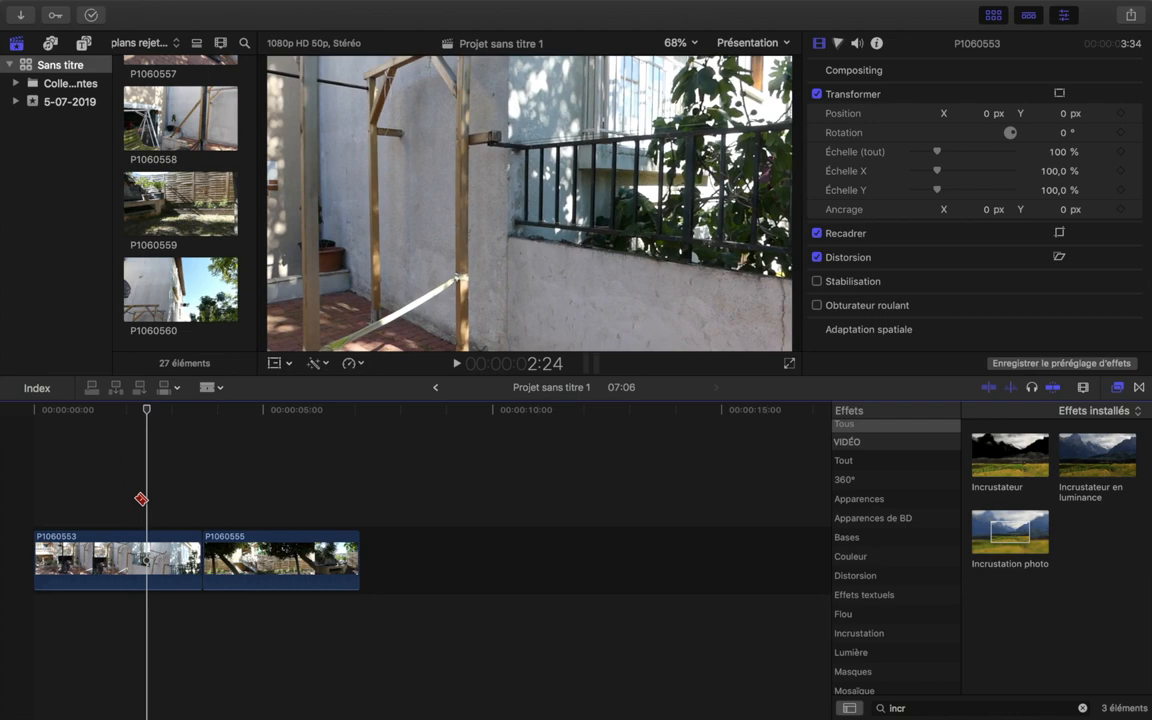
click(456, 363)
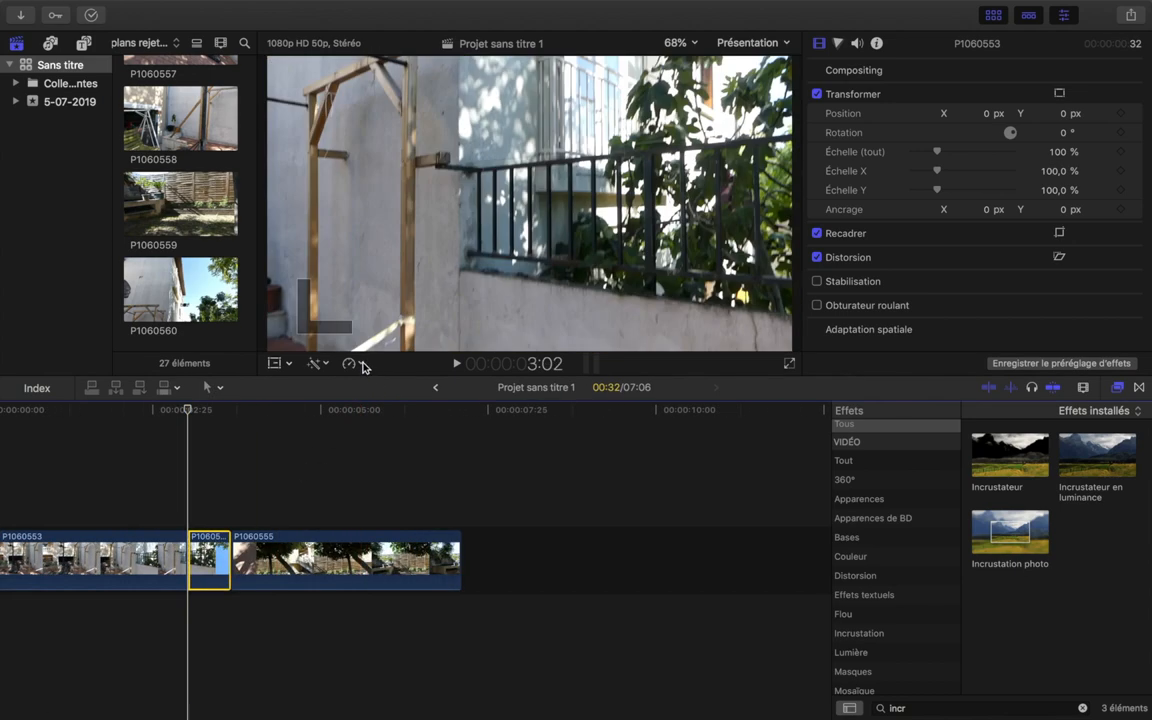
mouse_move(348, 363)
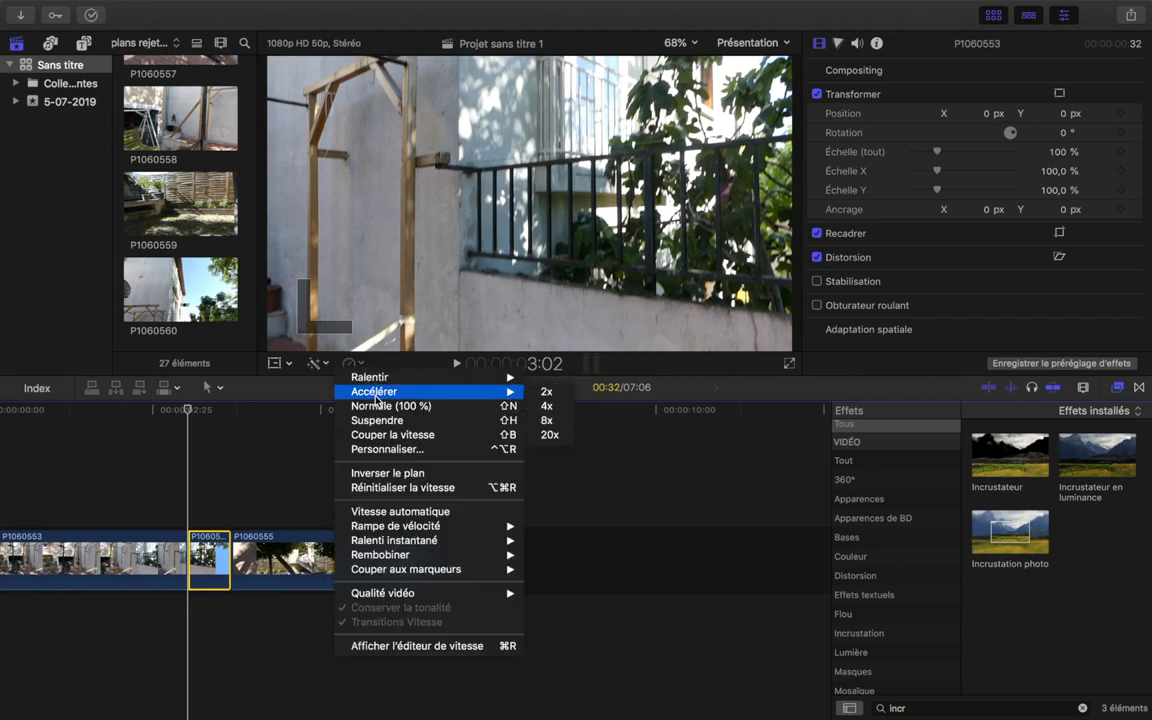
mouse_move(549, 435)
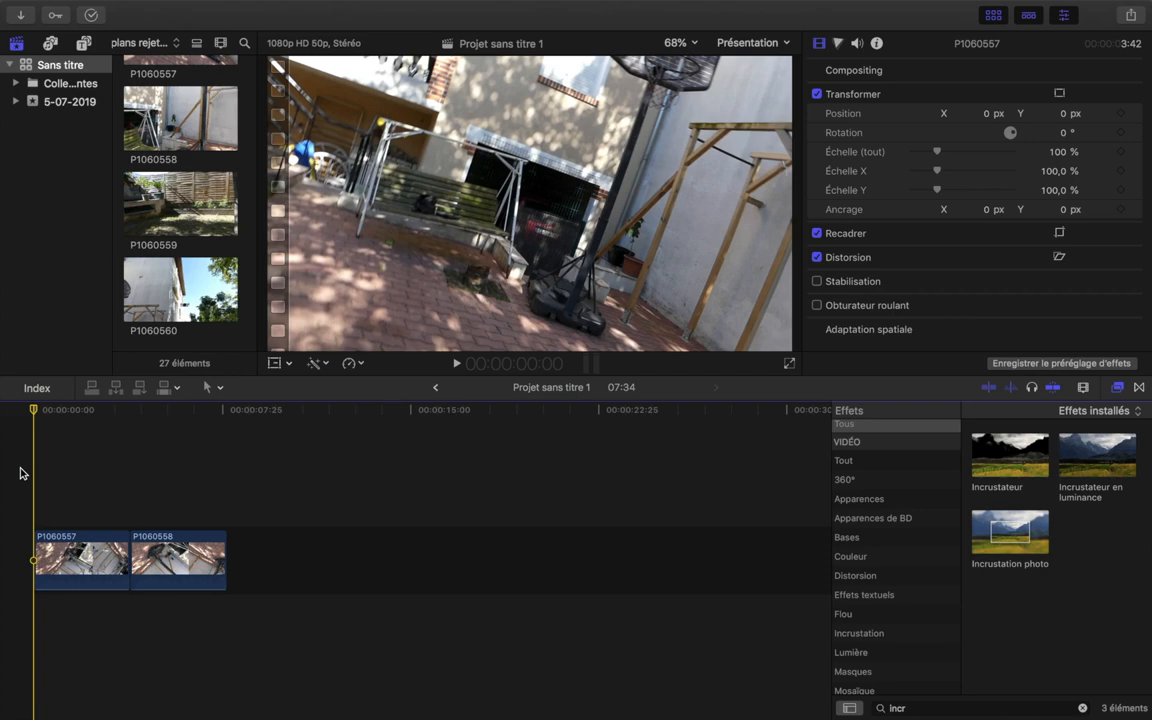
mouse_move(27, 477)
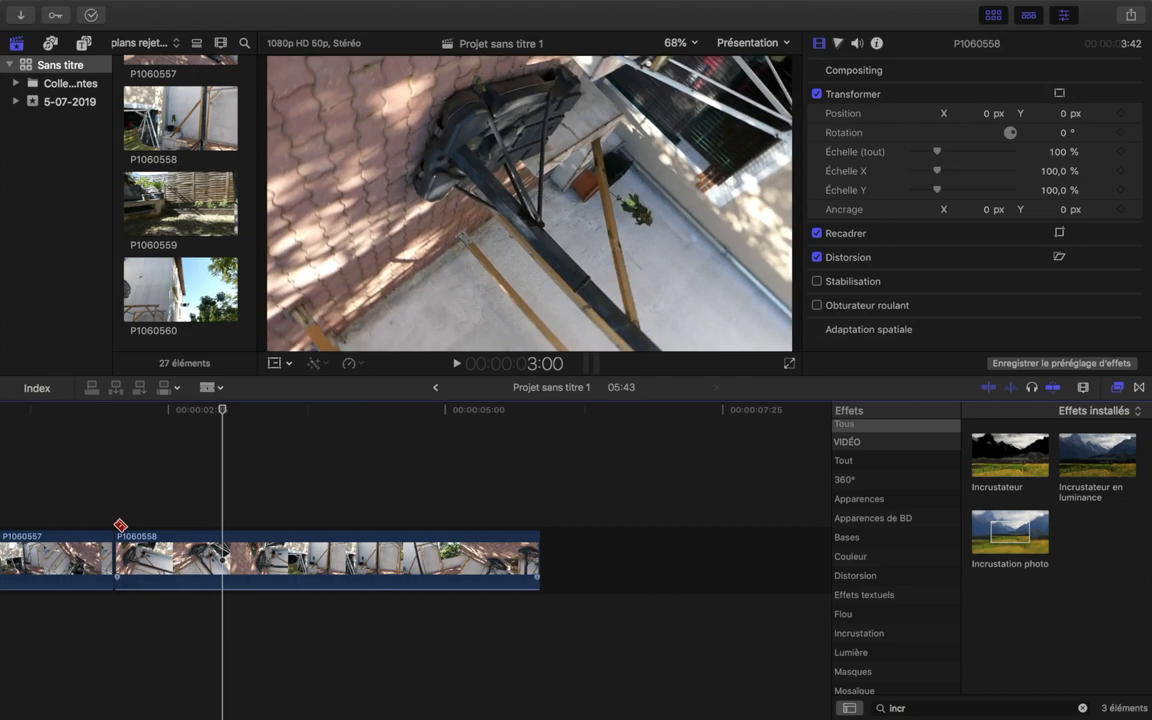
Split P1060558 at the playhead and select its unwanted opening part
click(168, 558)
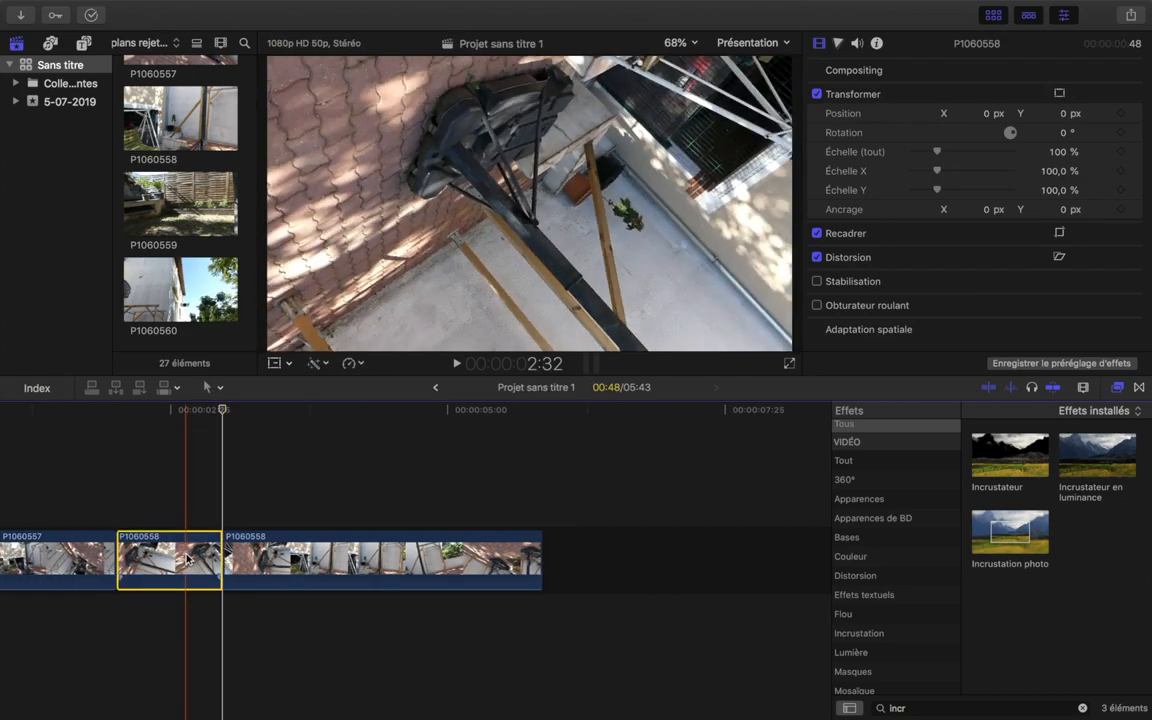
click(456, 363)
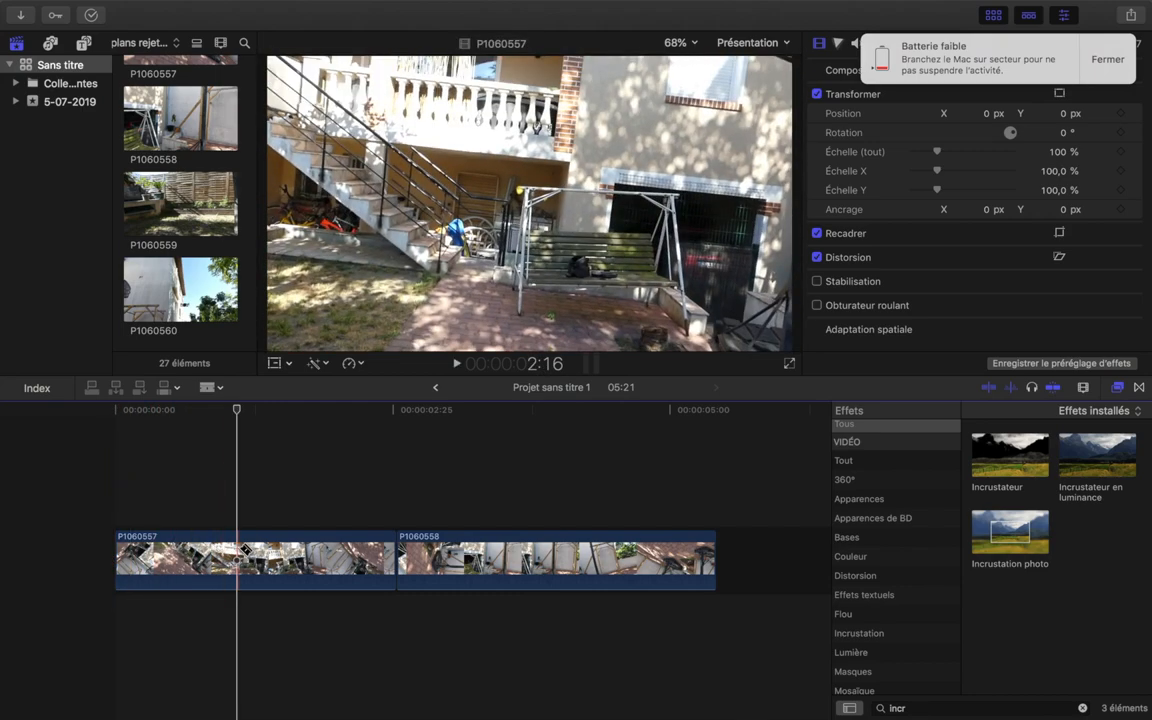
Cut P1060557 at the tilt's start and end and speed that section up 8x
click(456, 363)
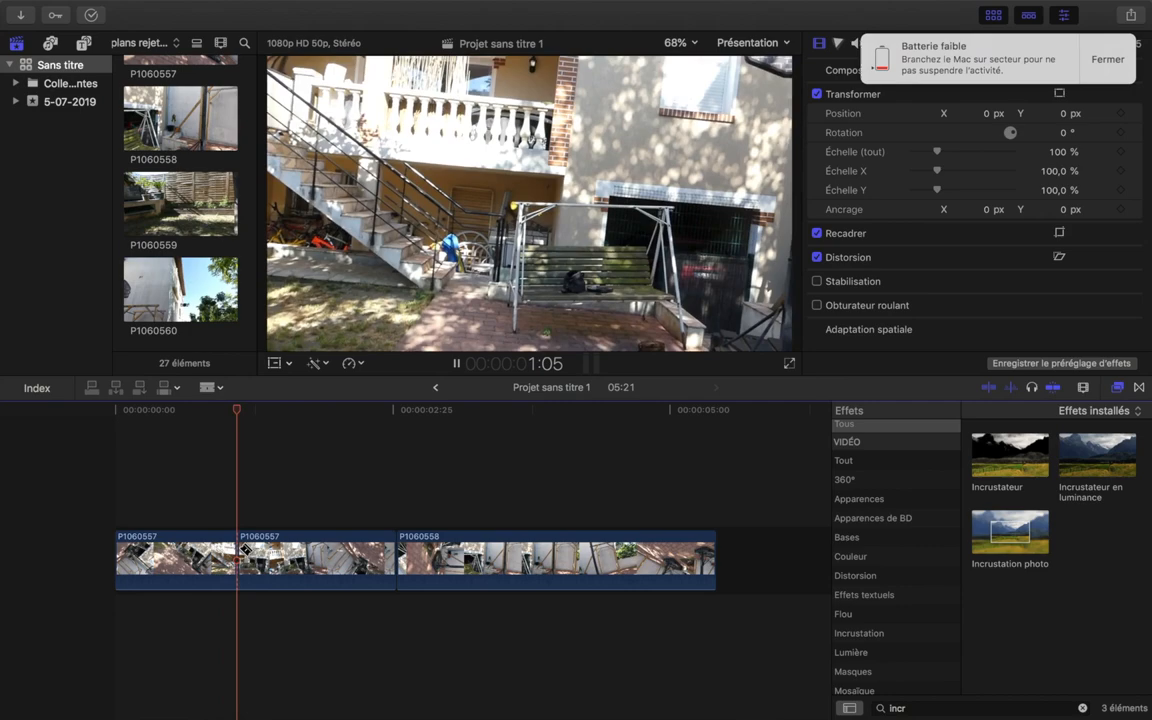
click(456, 363)
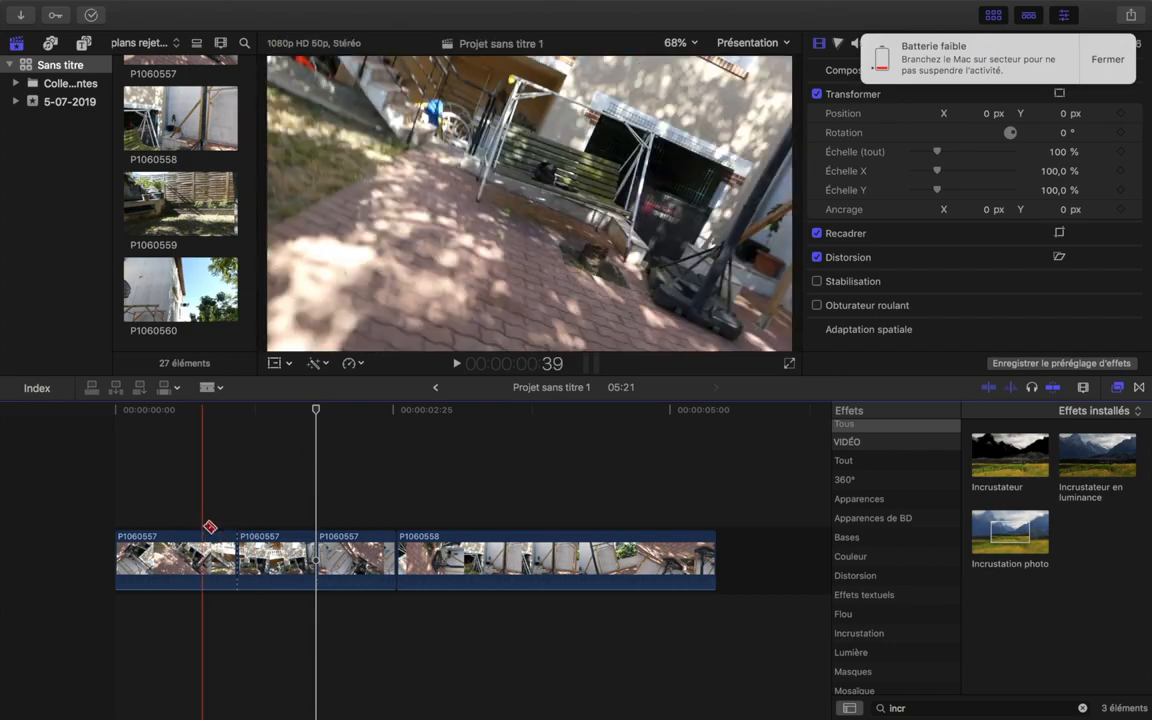
click(175, 560)
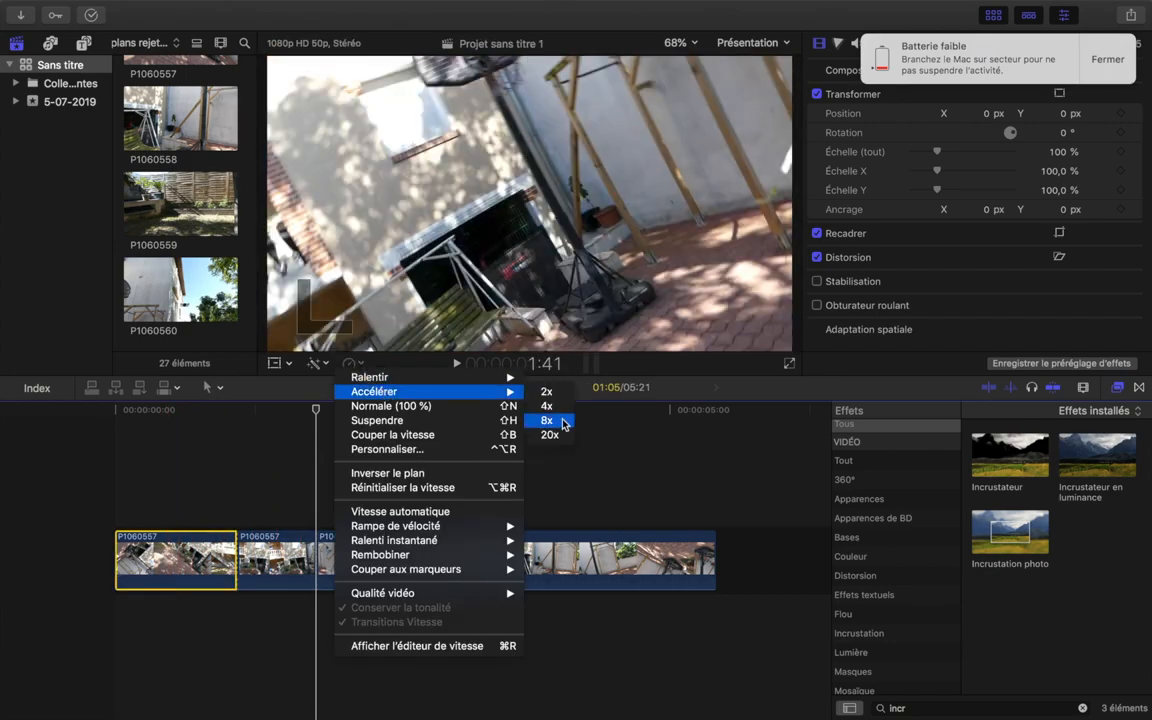
click(546, 420)
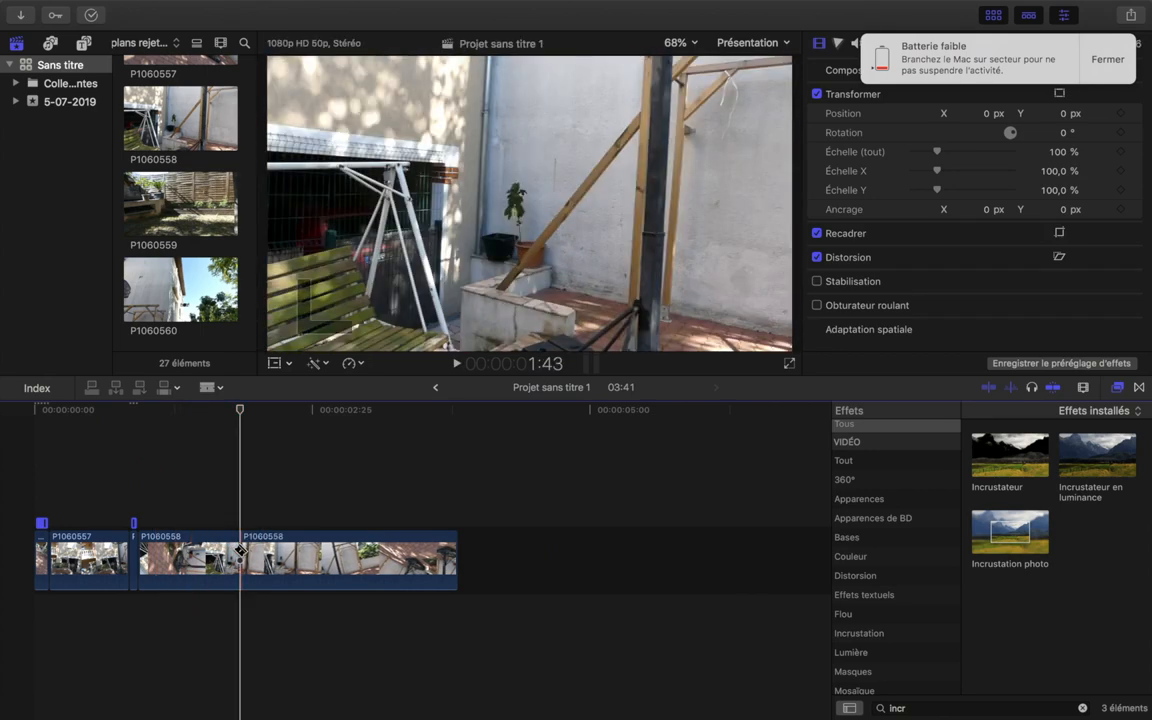
Cut P1060558 around its tilt, speed those sections up 8x, and play the result
click(368, 410)
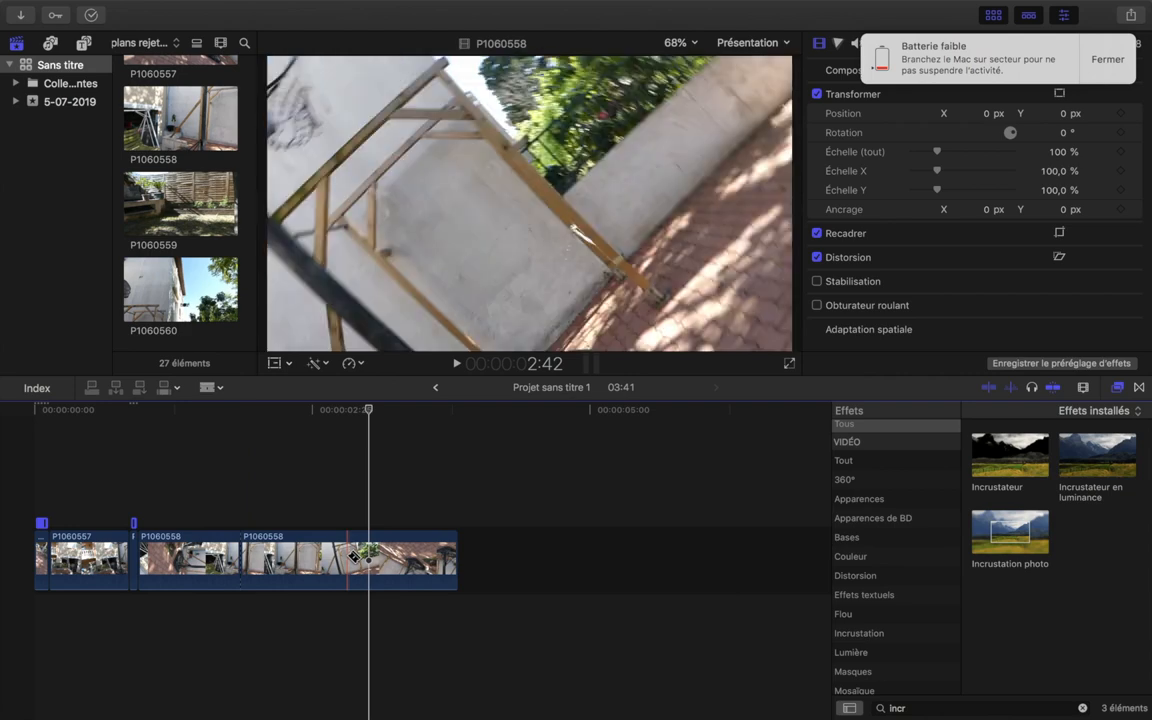
click(188, 560)
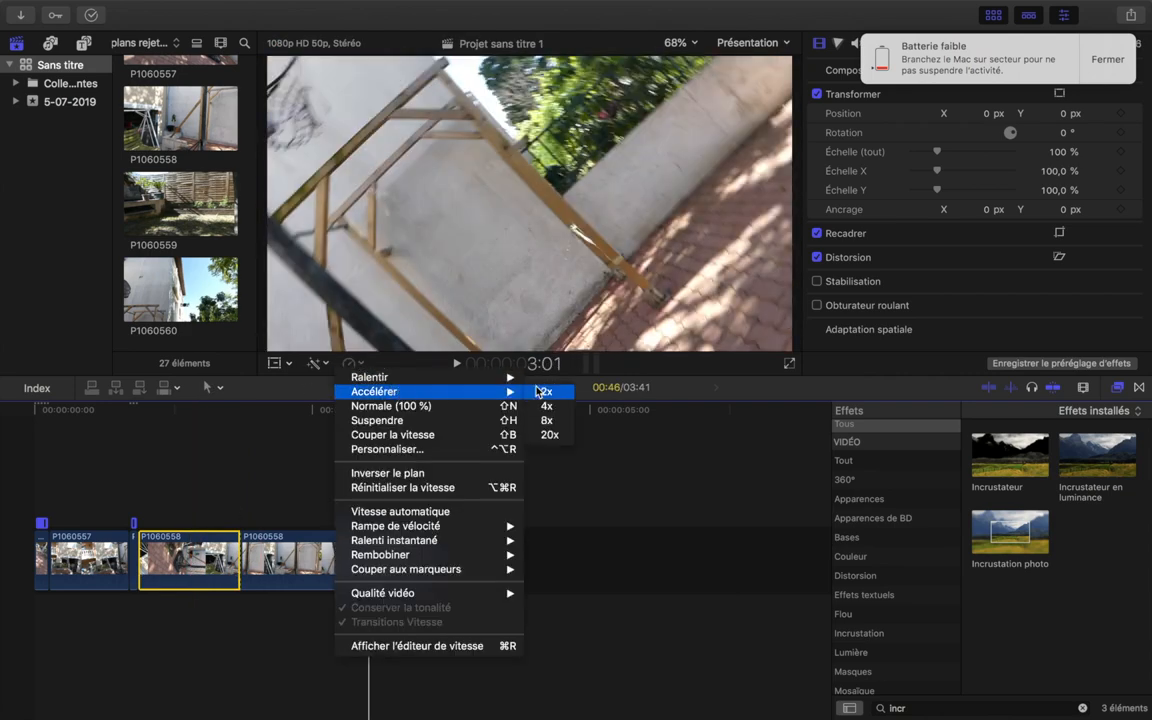
mouse_move(546, 420)
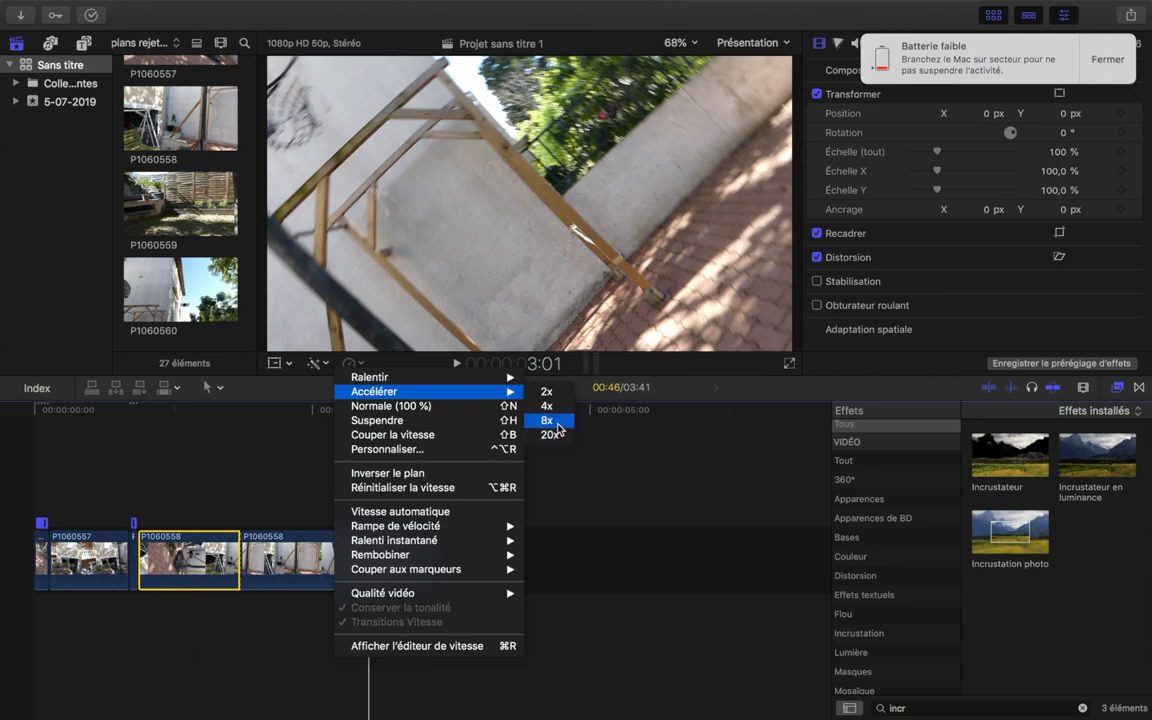
click(546, 420)
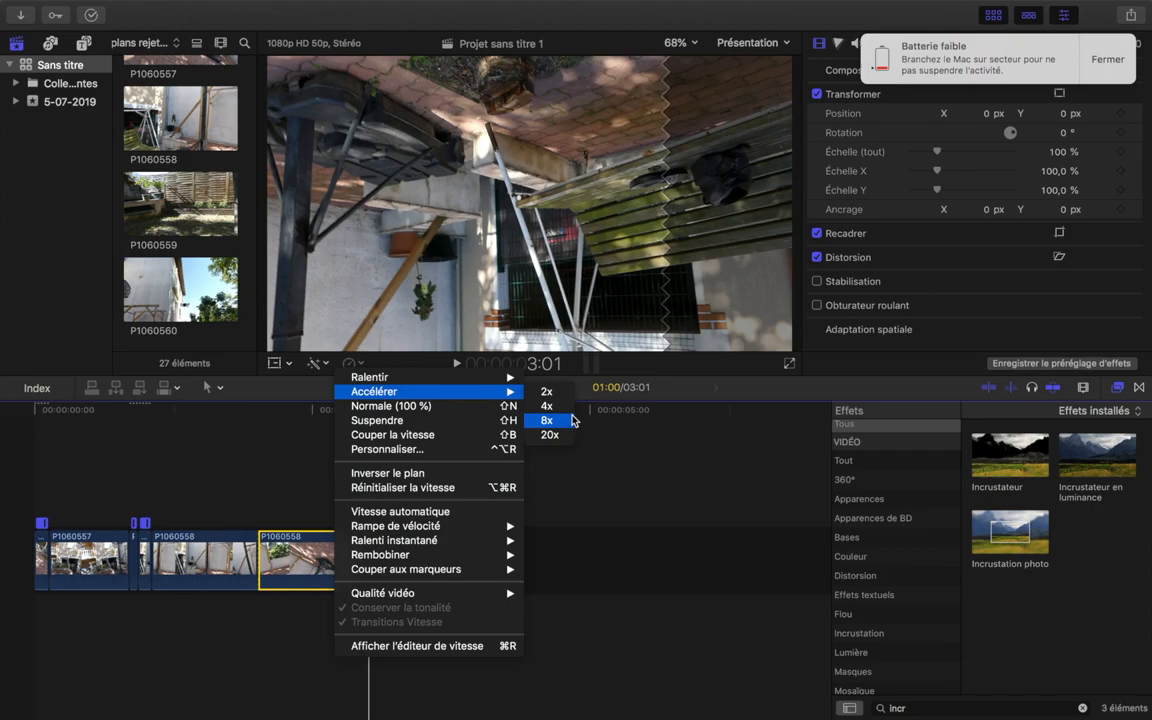
click(546, 420)
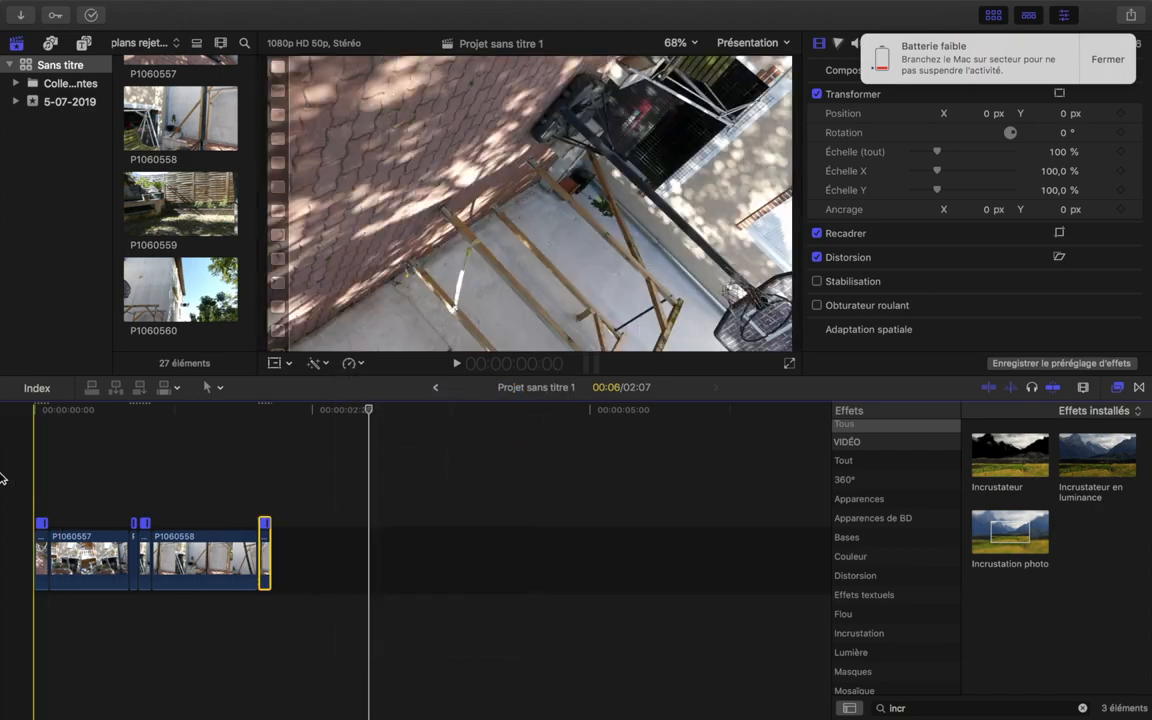
click(456, 363)
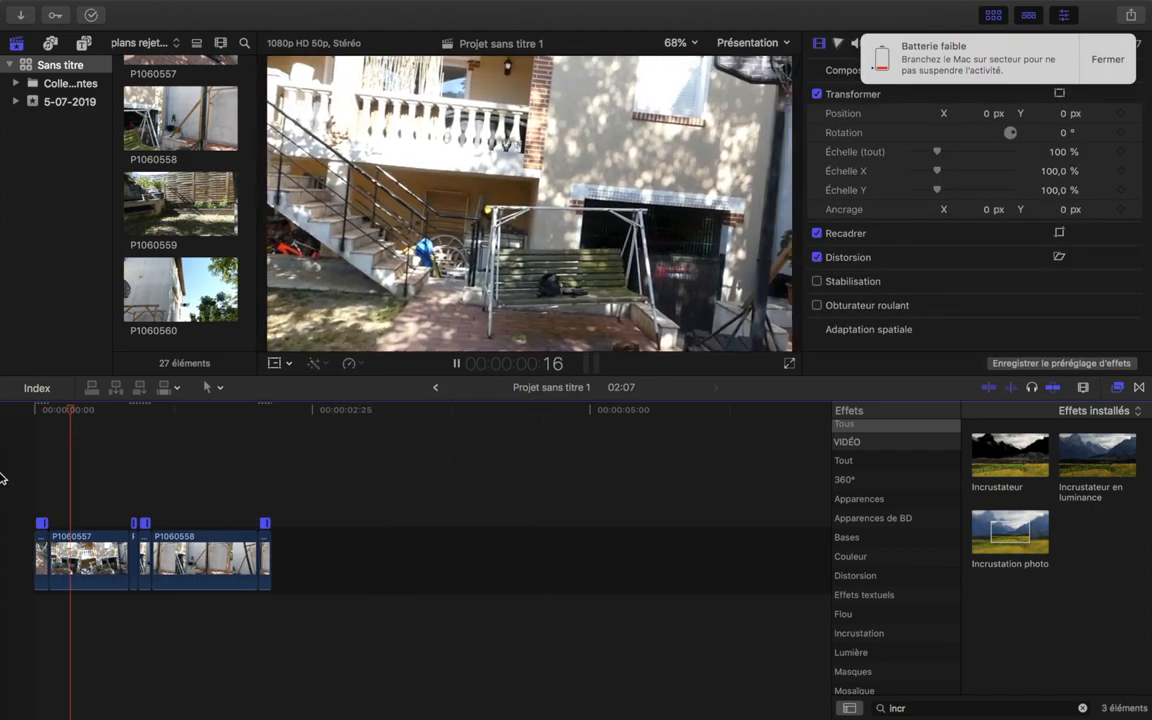